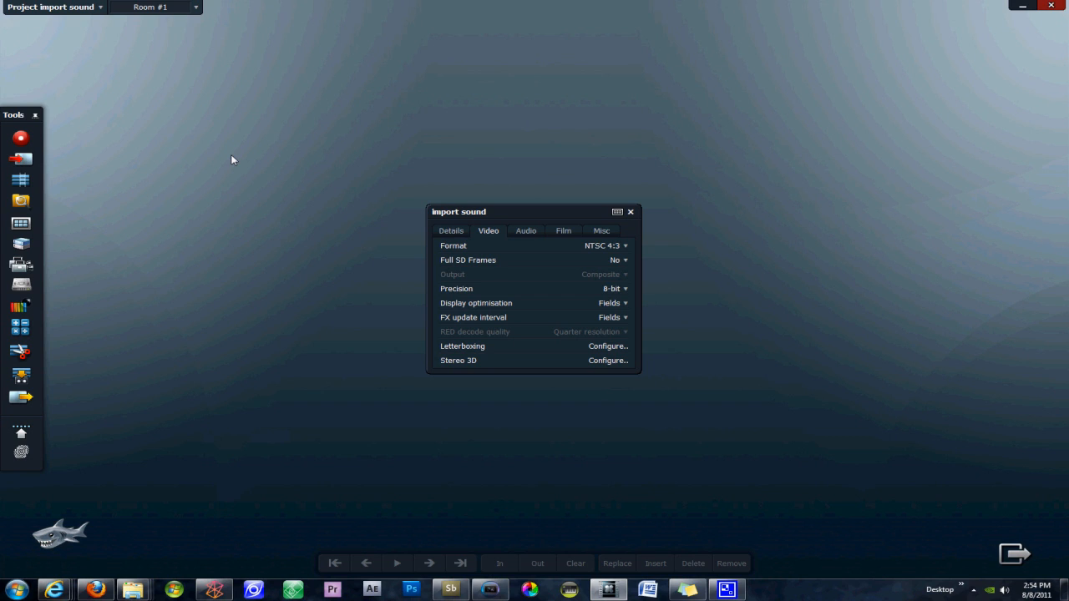
pyautogui.moveTo(270, 274)
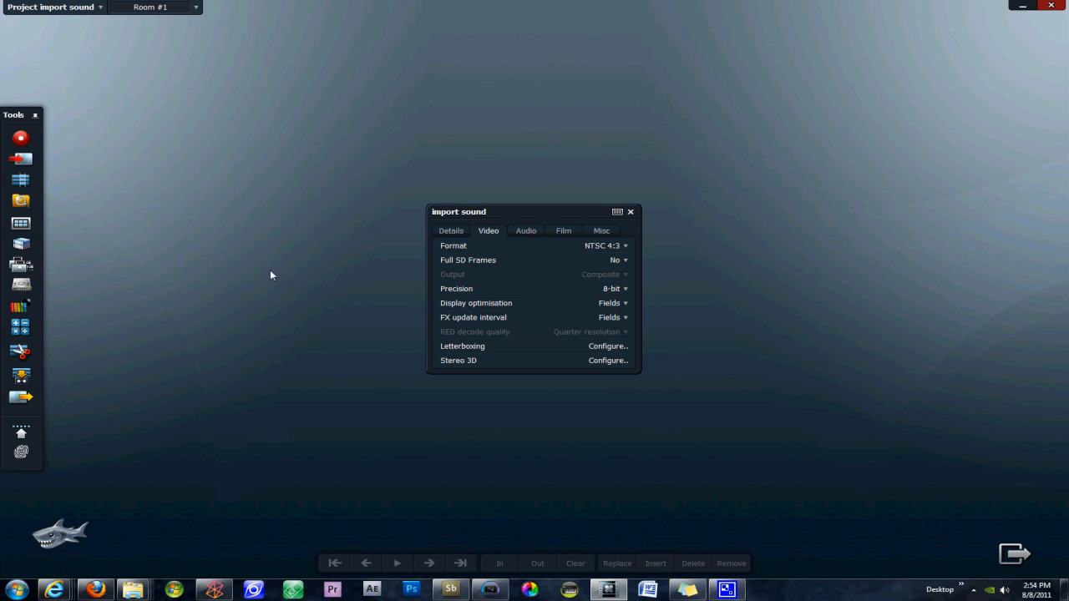
pyautogui.moveTo(115, 49)
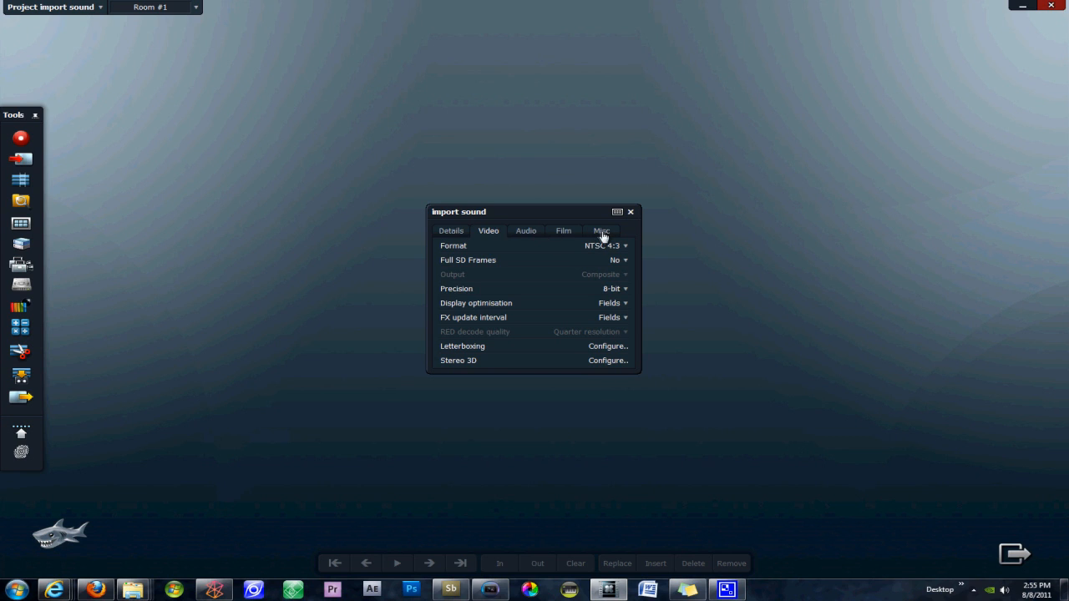
pyautogui.moveTo(543, 227)
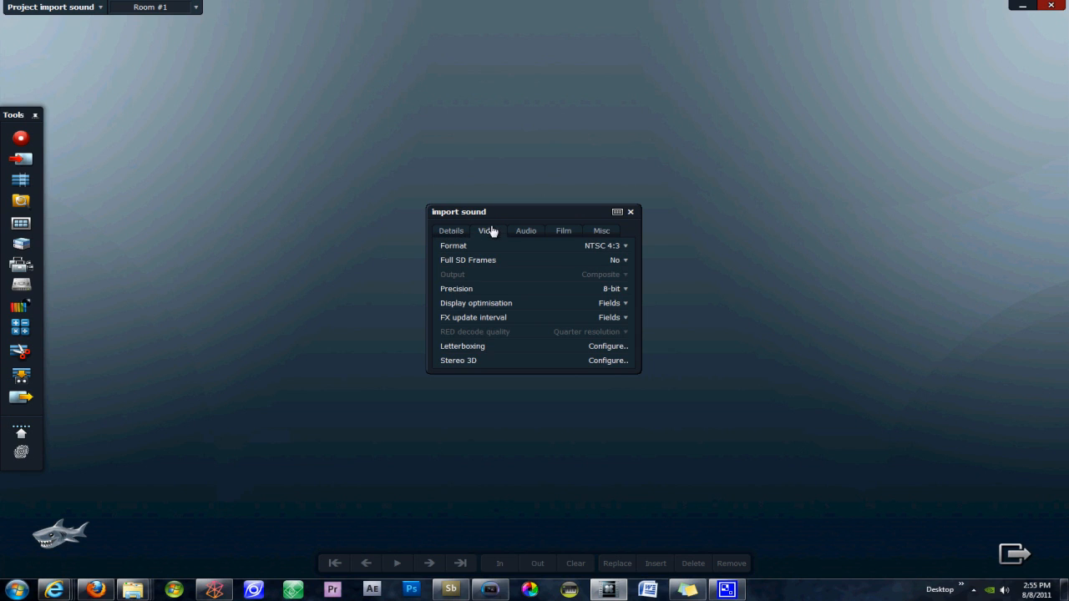
# - Keep the audio rate at 48 kHz in the project's Audio settings and close the settings panel
pyautogui.click(525, 231)
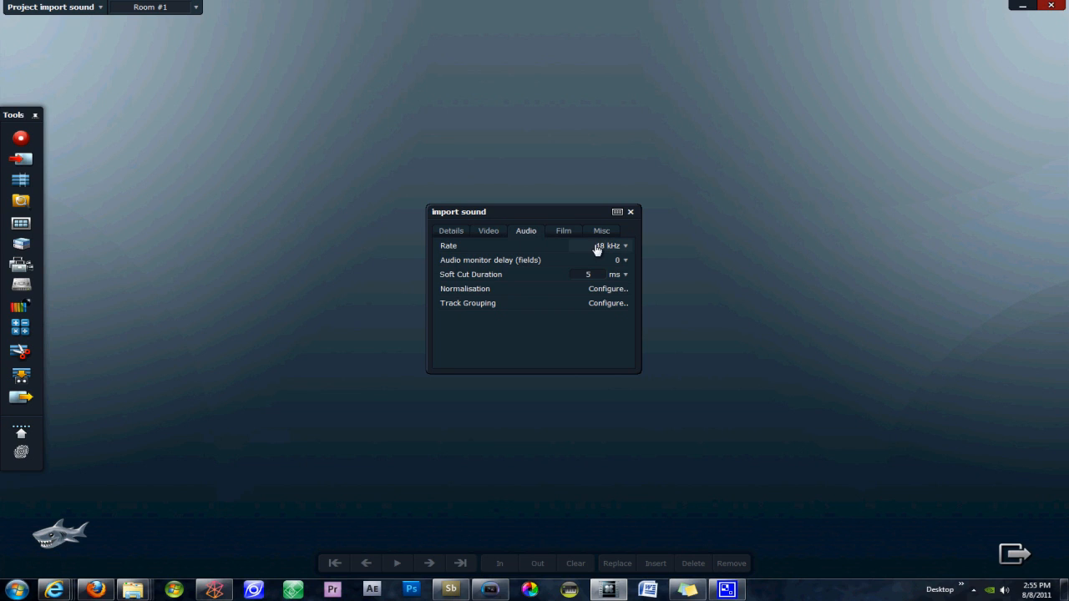
pyautogui.moveTo(555, 250)
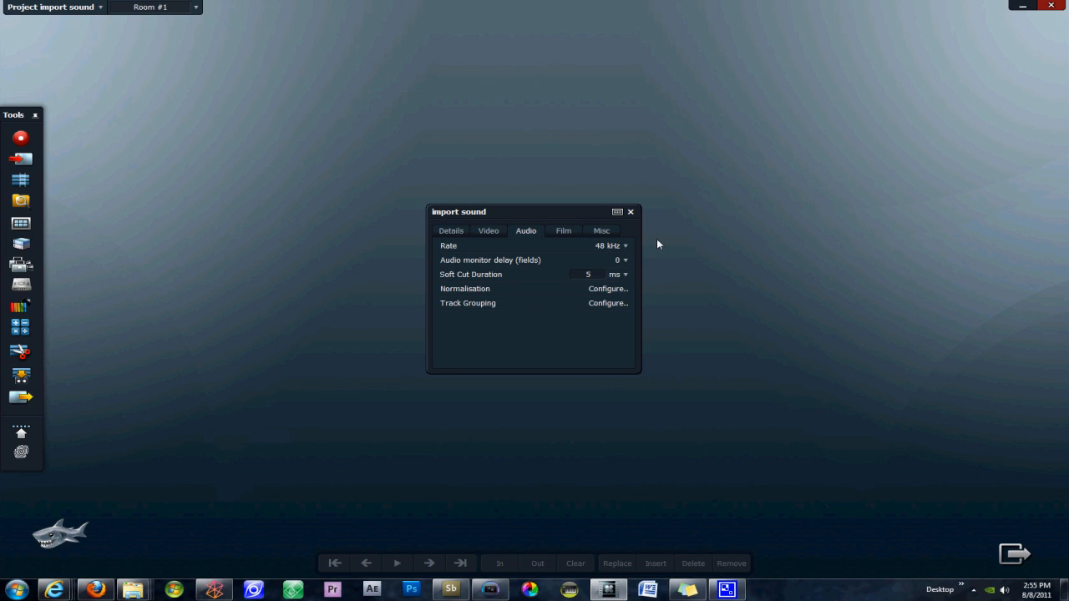
pyautogui.moveTo(655, 241)
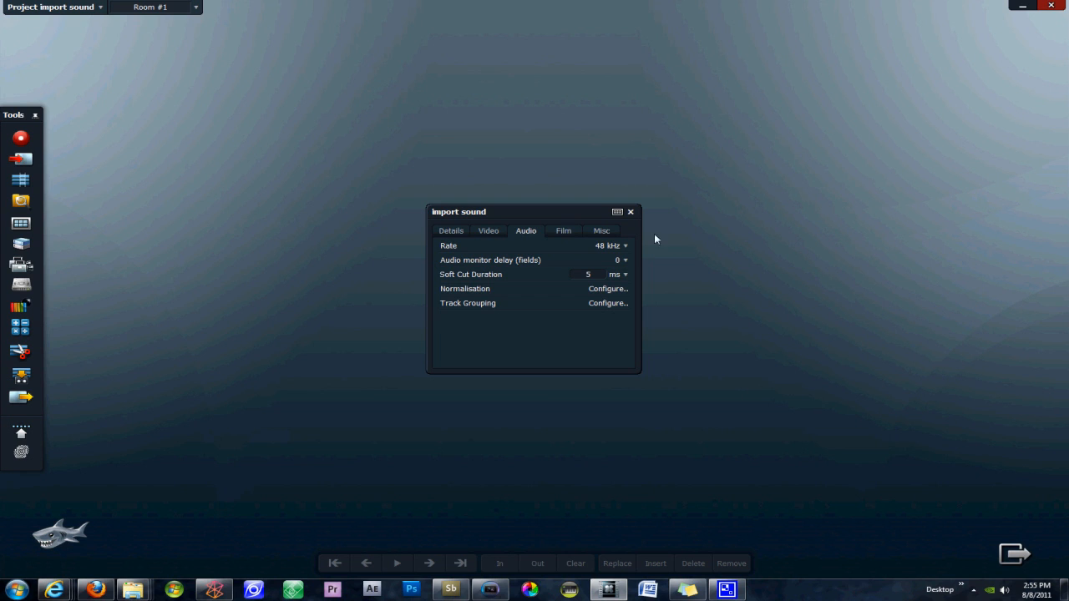
pyautogui.moveTo(602, 334)
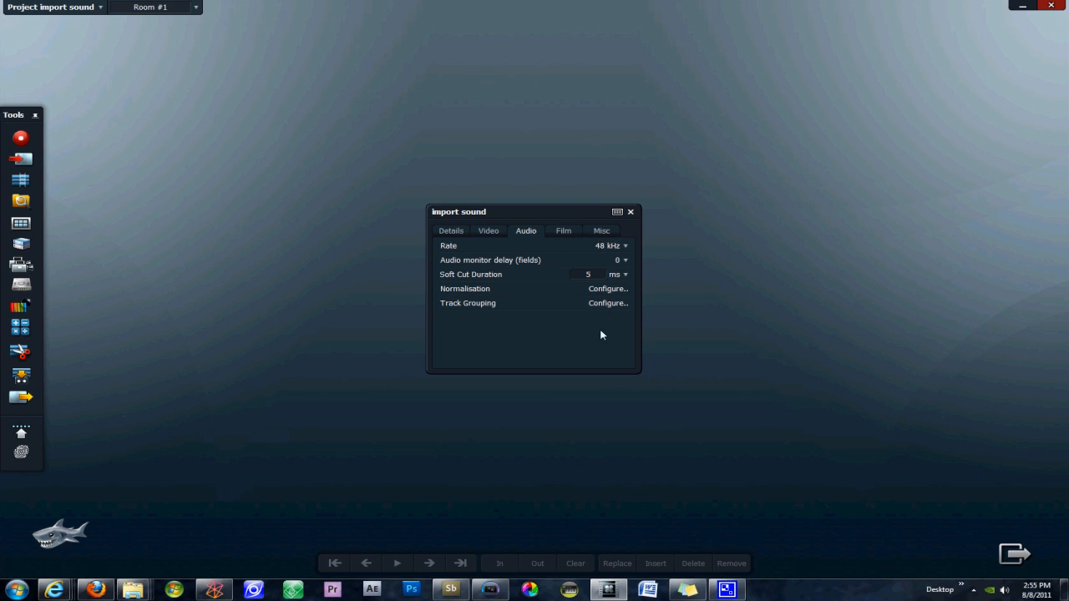
pyautogui.moveTo(582, 301)
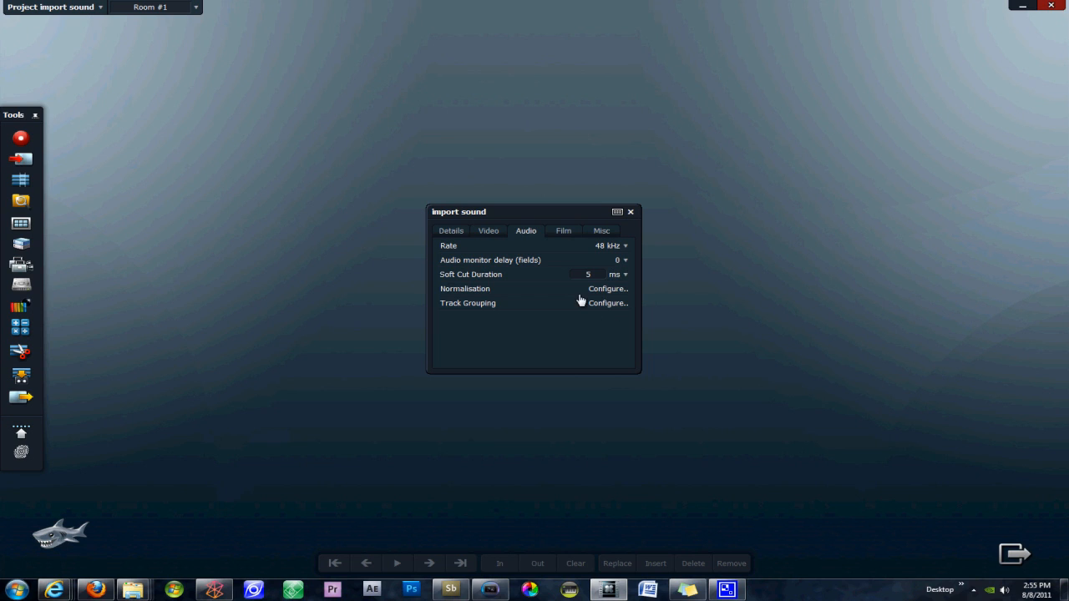
pyautogui.click(625, 246)
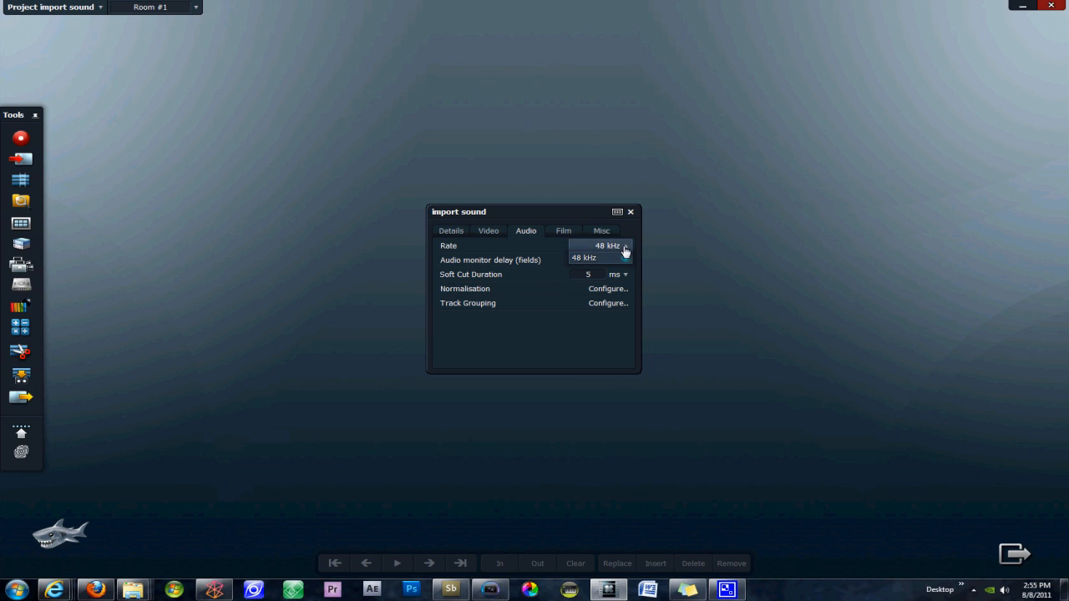
pyautogui.click(585, 257)
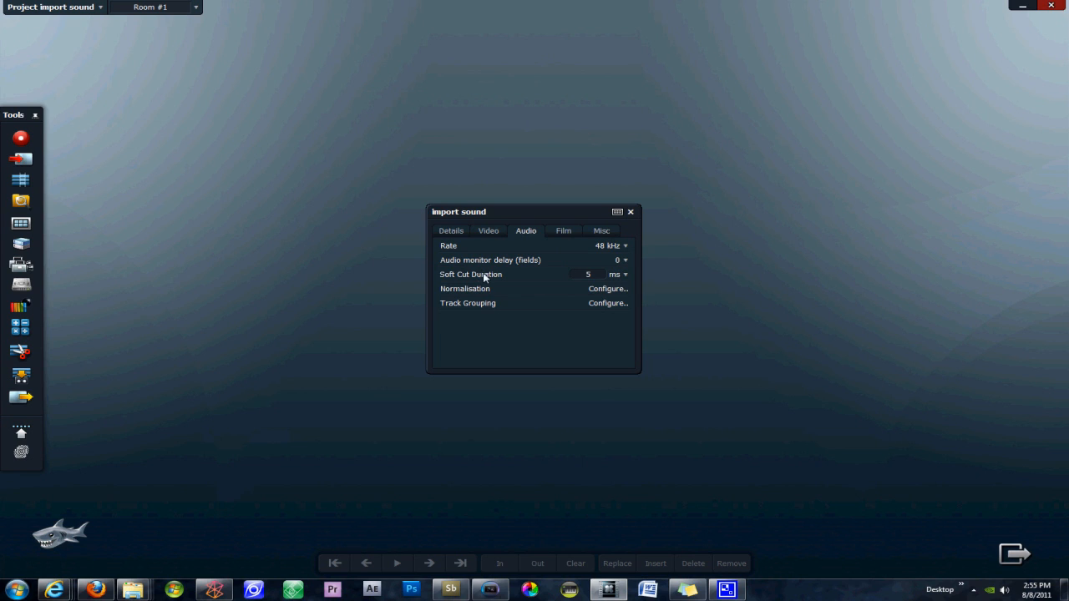
pyautogui.moveTo(605, 304)
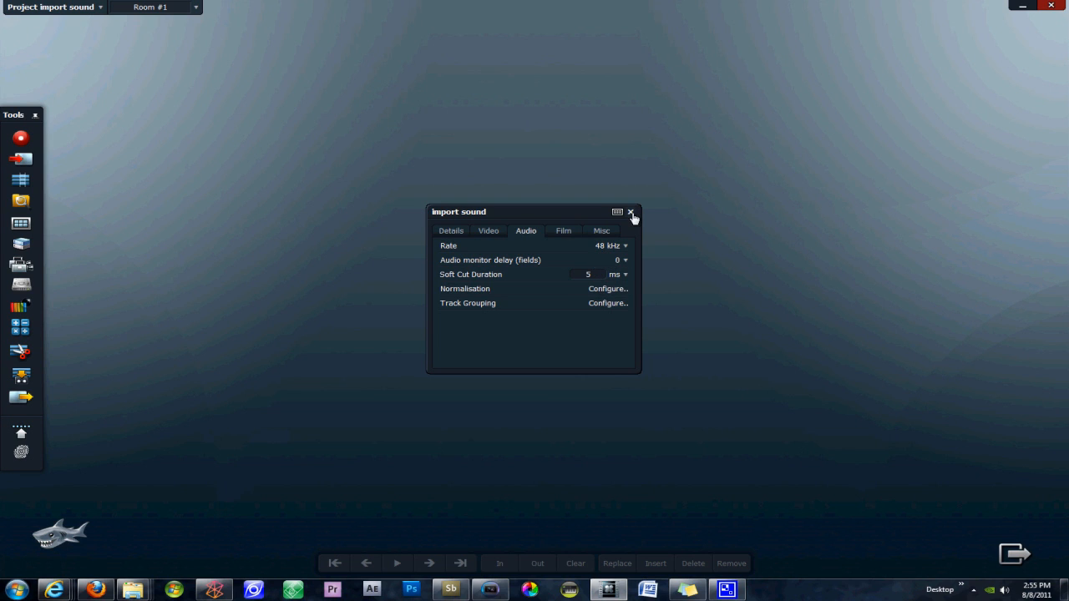
pyautogui.click(632, 212)
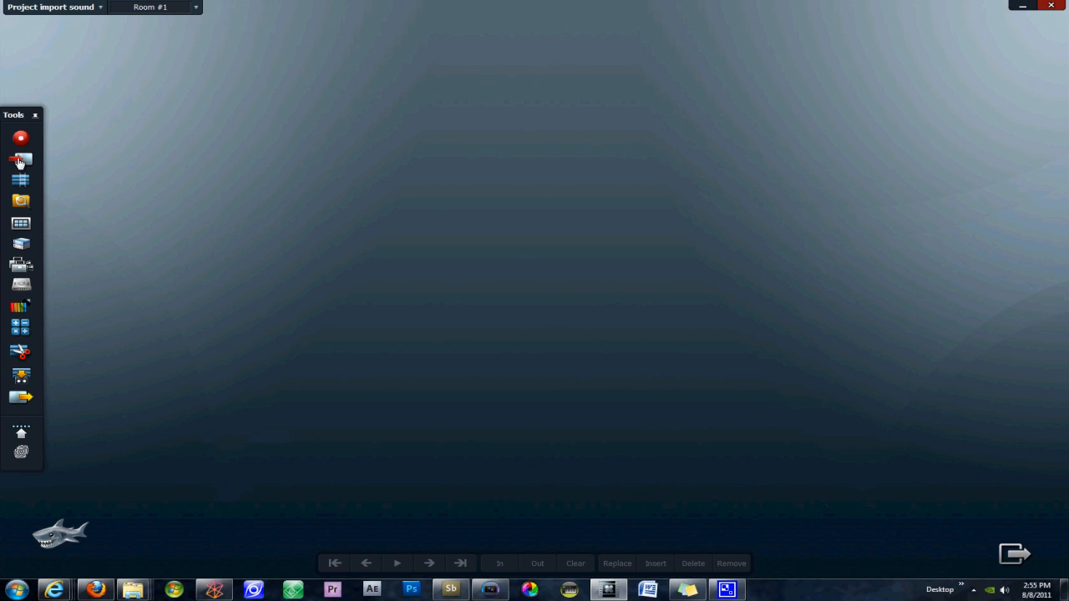
# - Start a file import and browse from the Desktop into the folder holding the WAV files
pyautogui.click(20, 160)
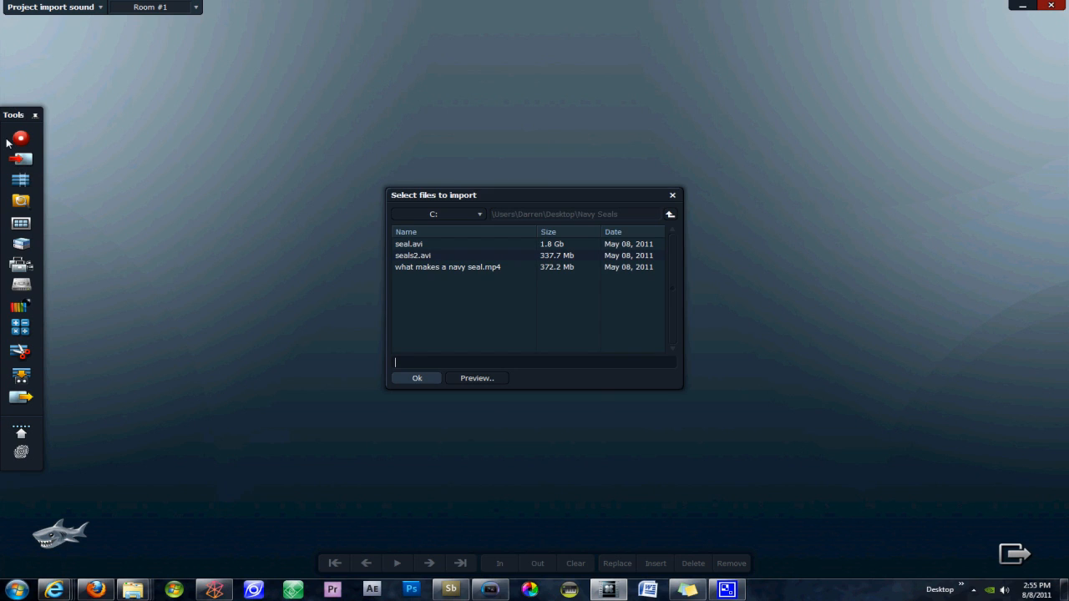
pyautogui.click(478, 214)
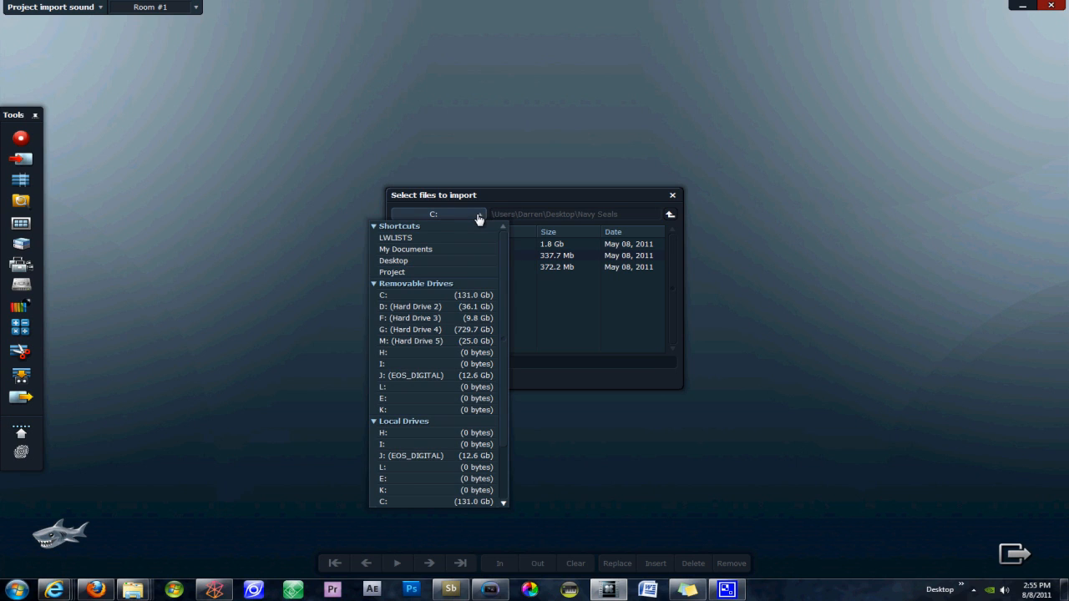
pyautogui.moveTo(471, 260)
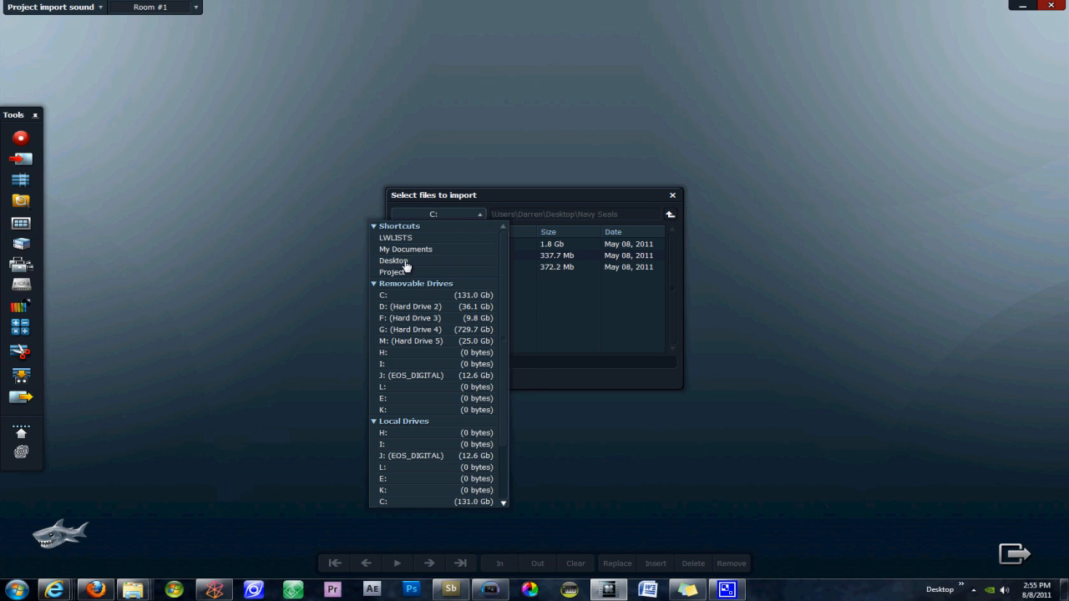
pyautogui.click(394, 261)
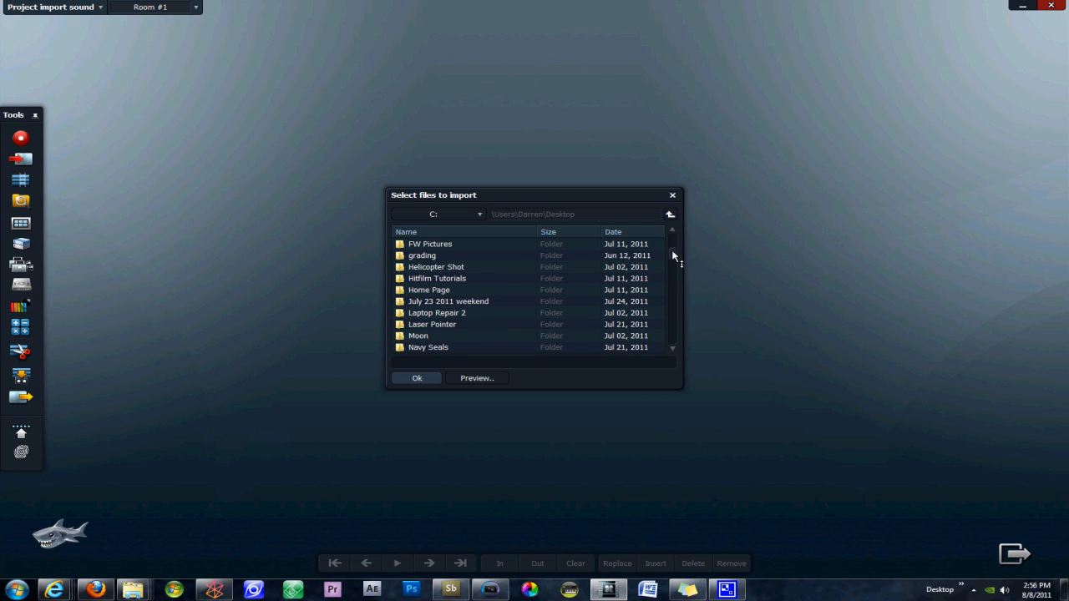
pyautogui.scroll(-3)
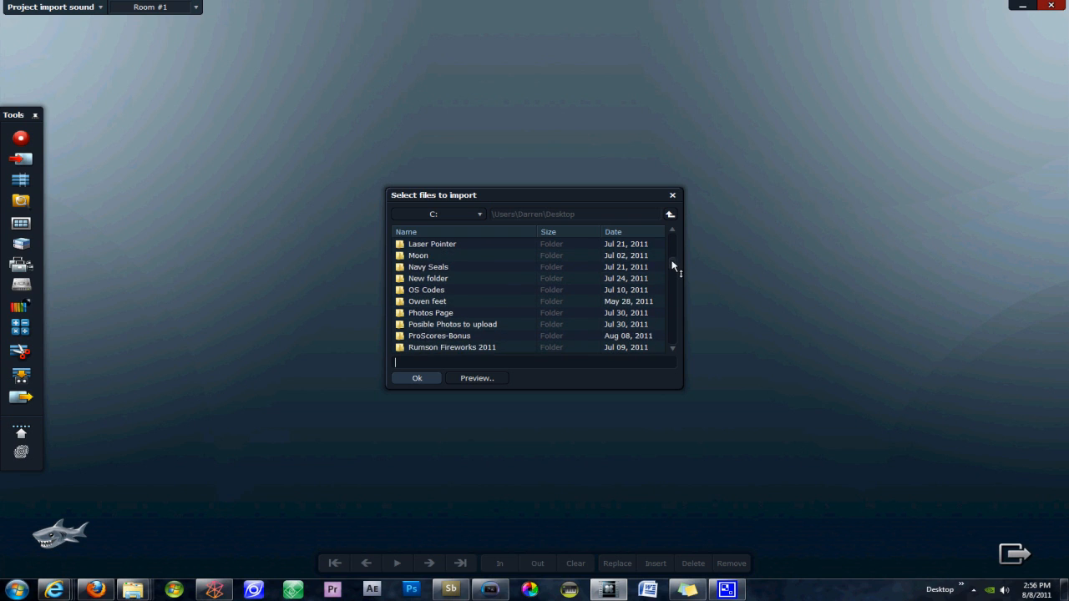
pyautogui.doubleClick(439, 334)
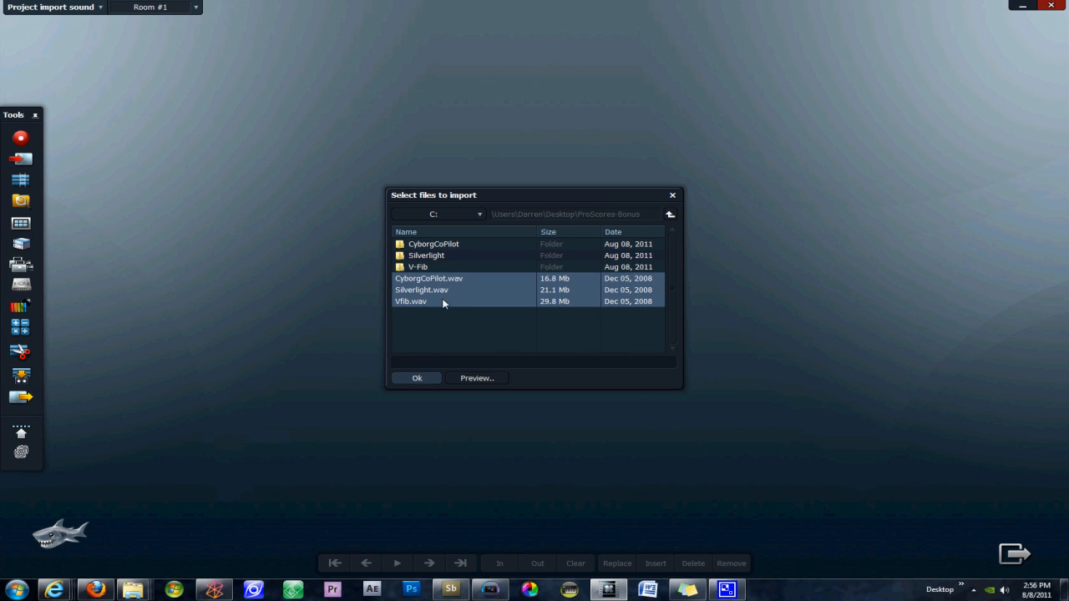
pyautogui.moveTo(518, 264)
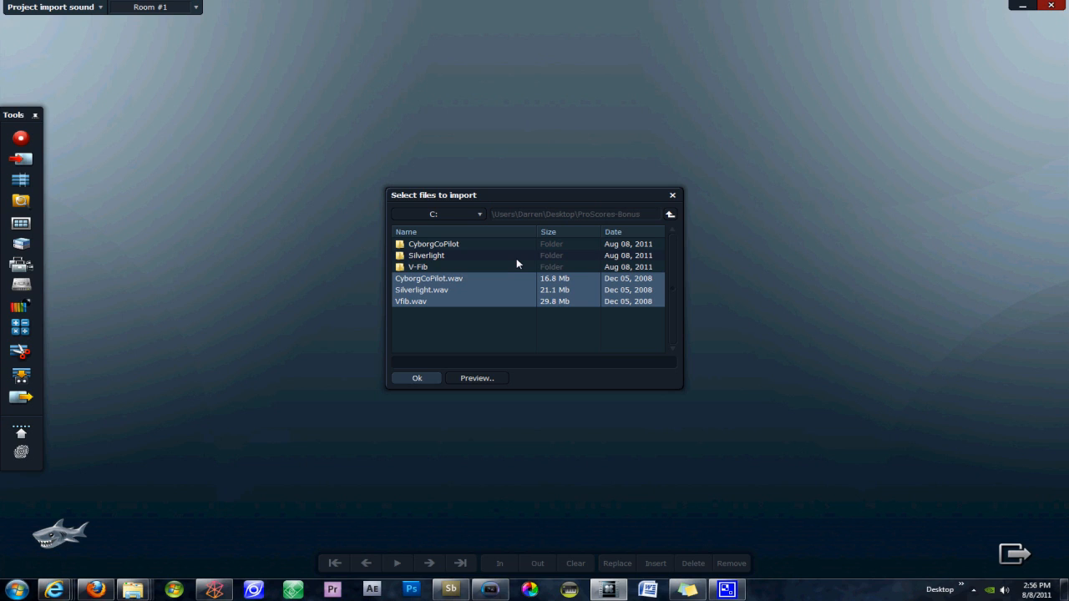
pyautogui.moveTo(525, 252)
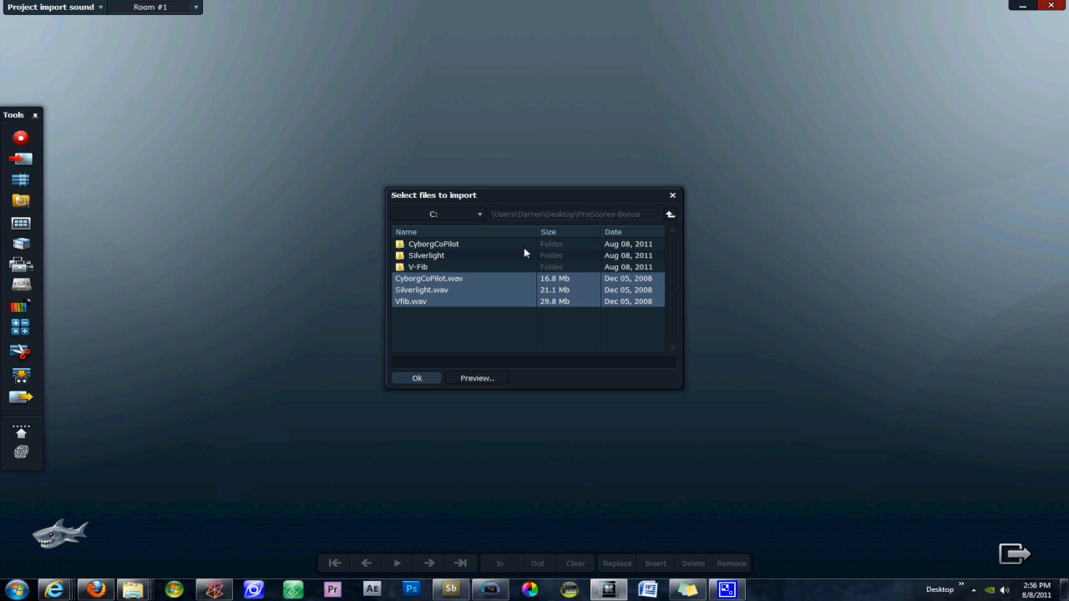
pyautogui.moveTo(451, 374)
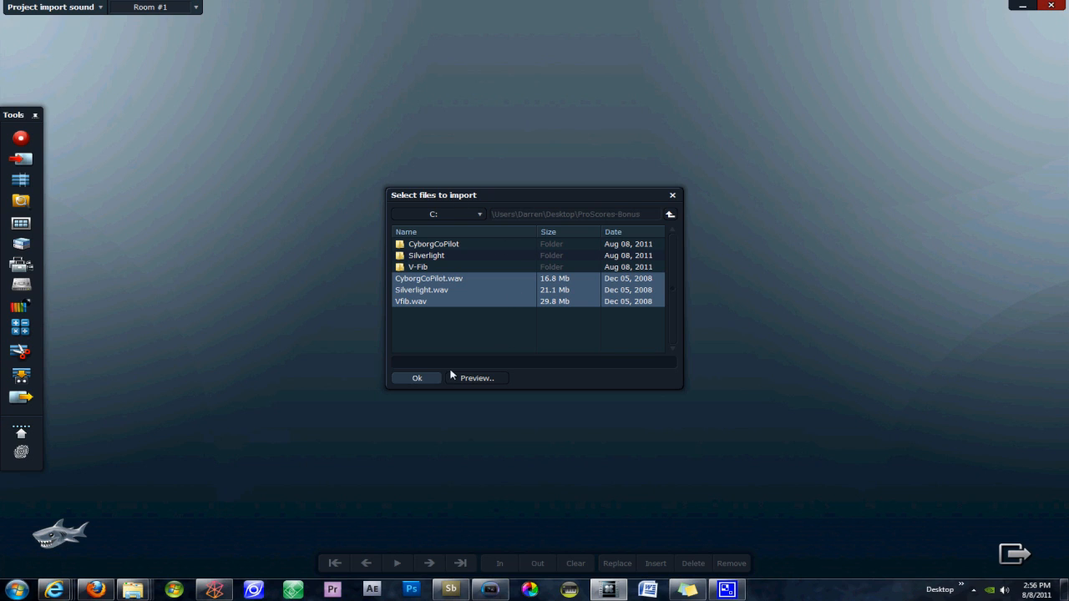
pyautogui.moveTo(476, 308)
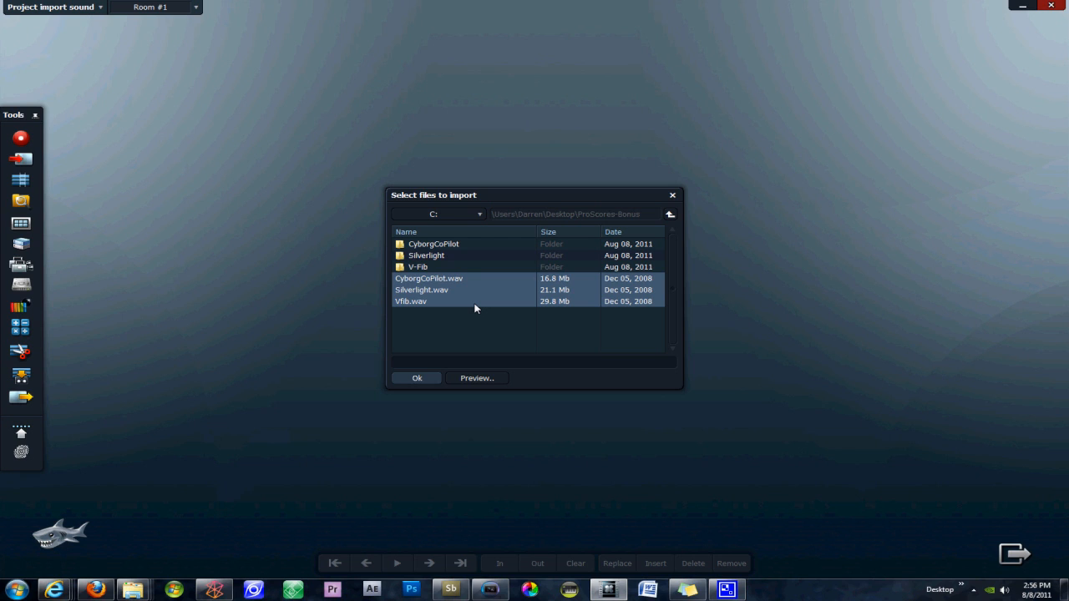
pyautogui.moveTo(493, 264)
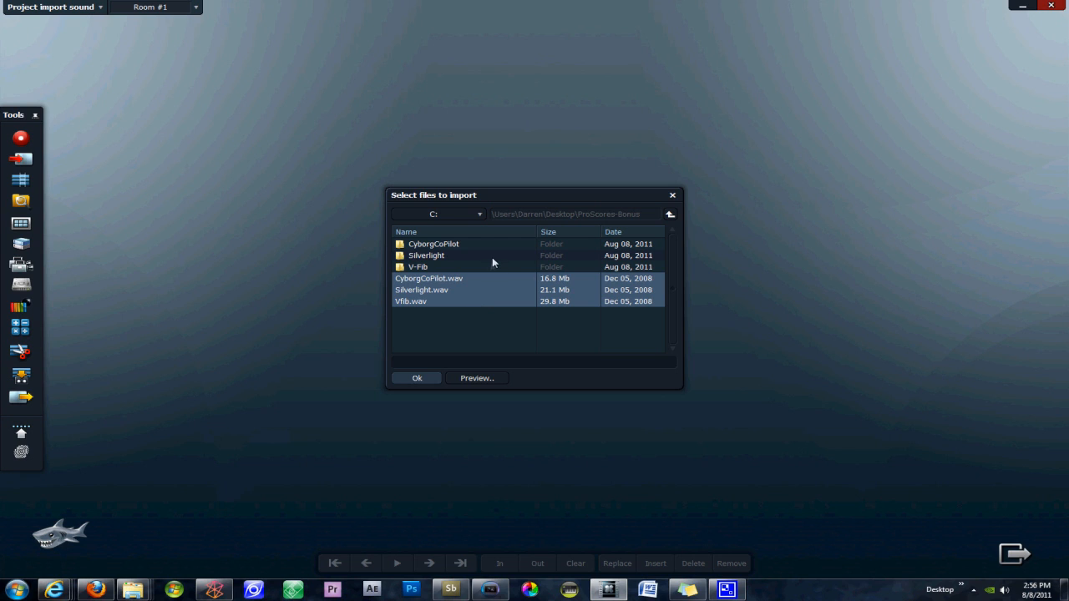
pyautogui.moveTo(464, 294)
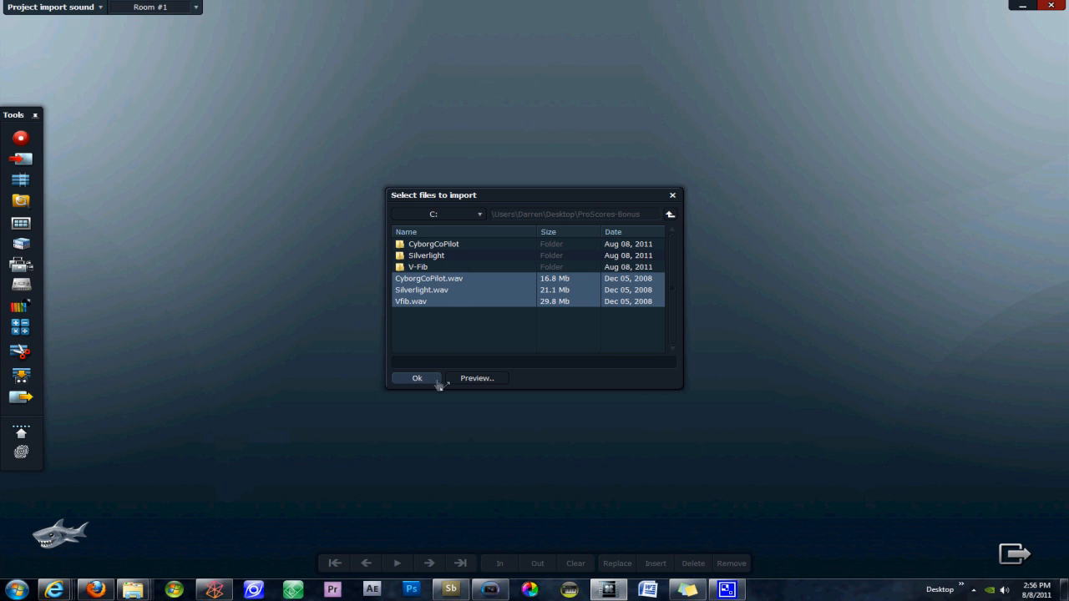
# - Confirm the three chosen WAV files and start importing them to drive G:
pyautogui.click(418, 378)
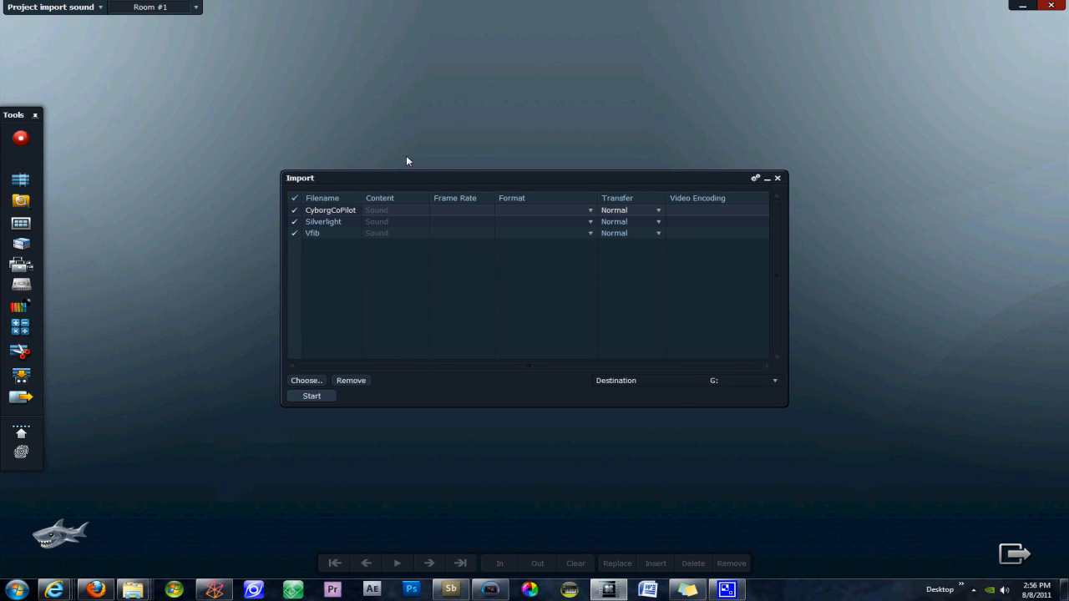
pyautogui.moveTo(501, 286)
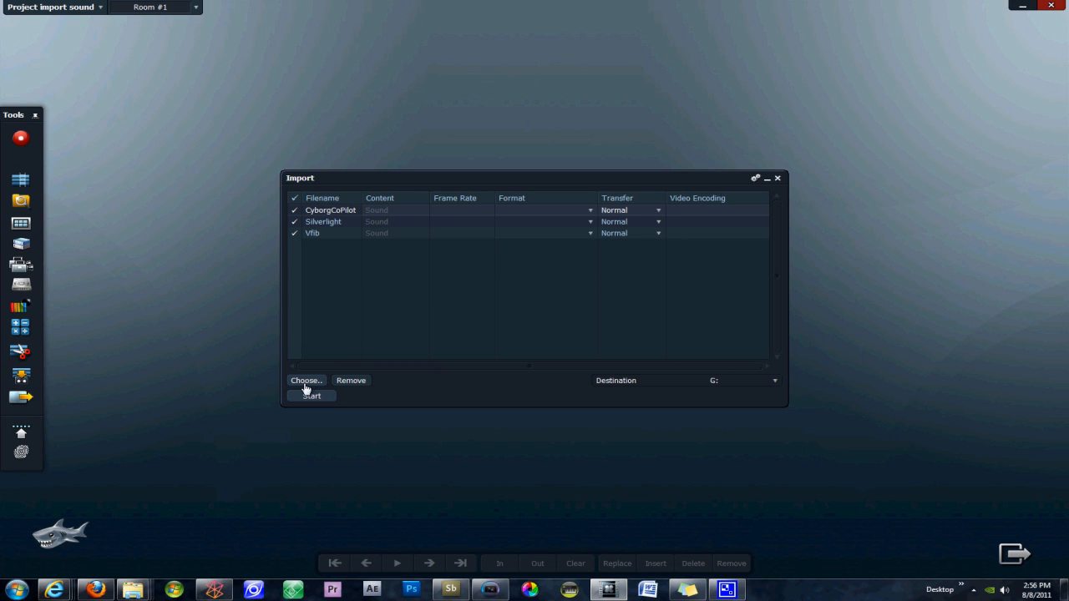
pyautogui.moveTo(351, 384)
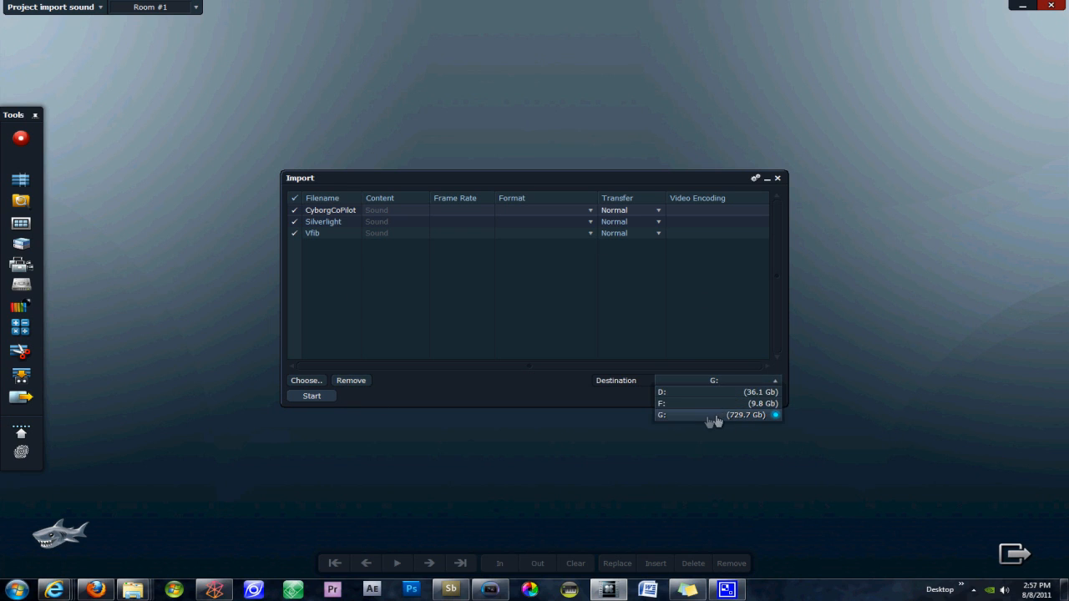
pyautogui.moveTo(735, 408)
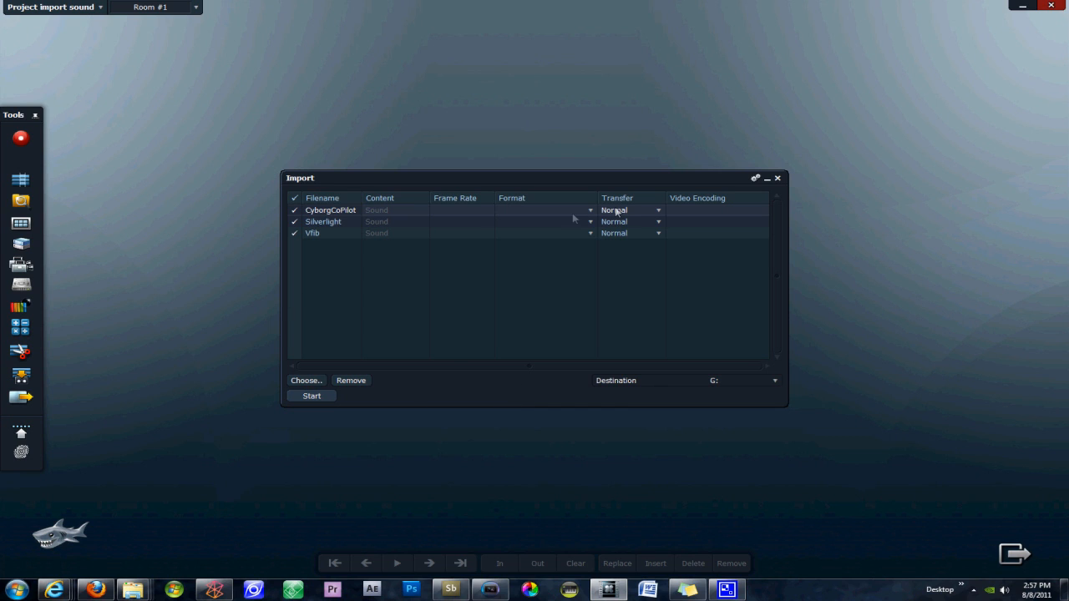
pyautogui.moveTo(528, 216)
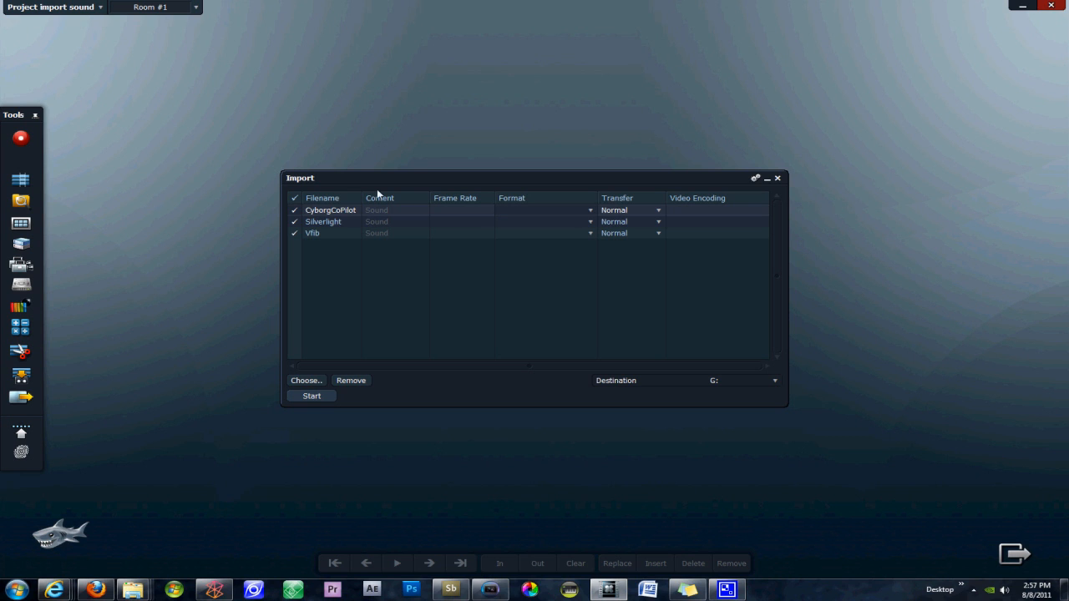
pyautogui.click(311, 396)
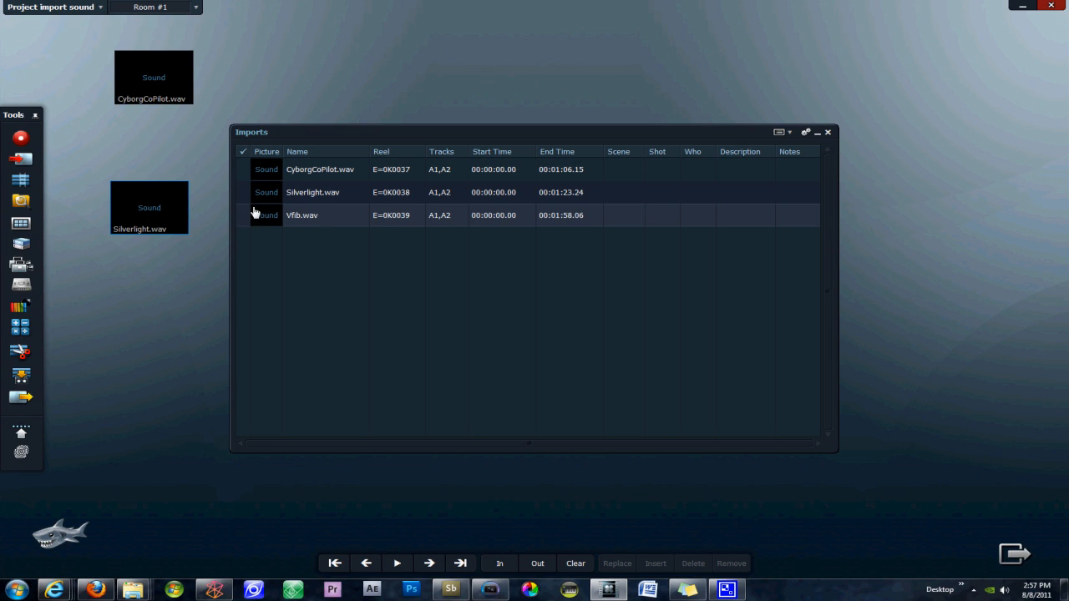
pyautogui.moveTo(187, 299)
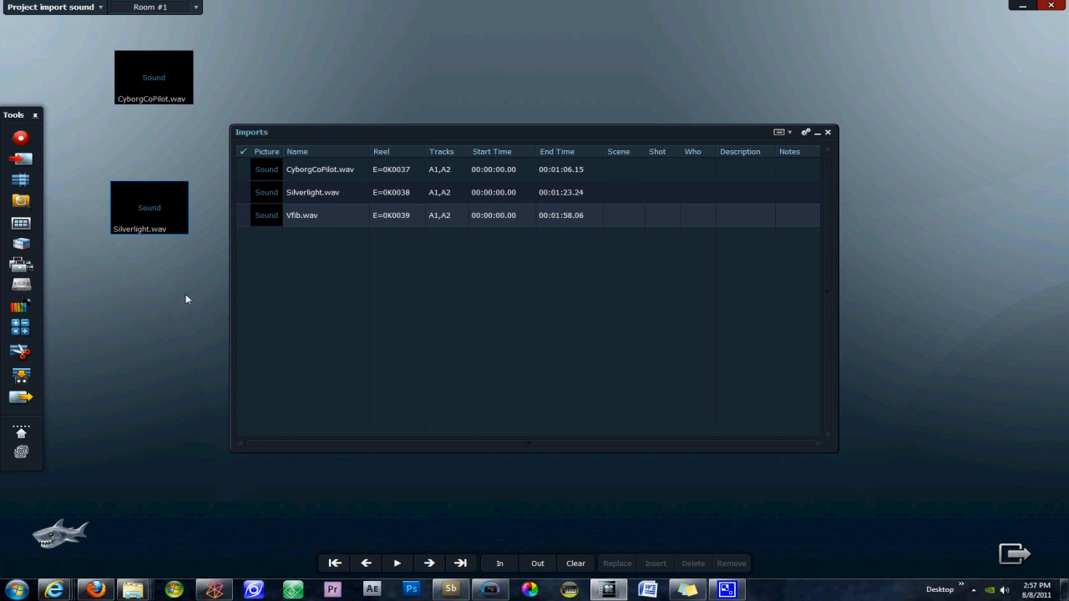
# - Make a Vfib clip tile, place it below the Silverlight clip, and close the Imports bin
pyautogui.doubleClick(301, 213)
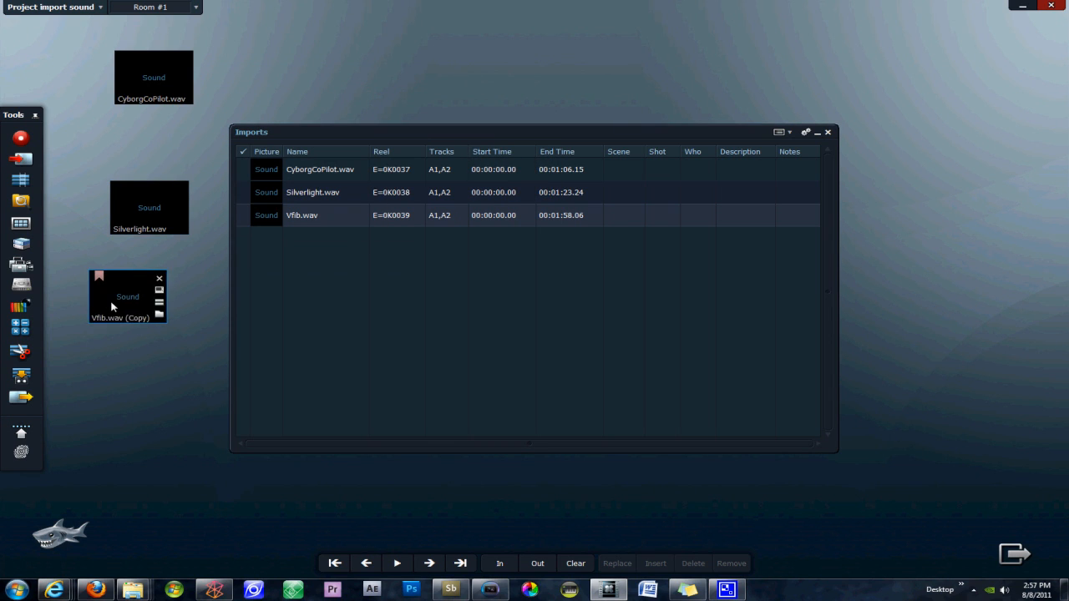
pyautogui.moveTo(127, 297); pyautogui.dragTo(163, 308)
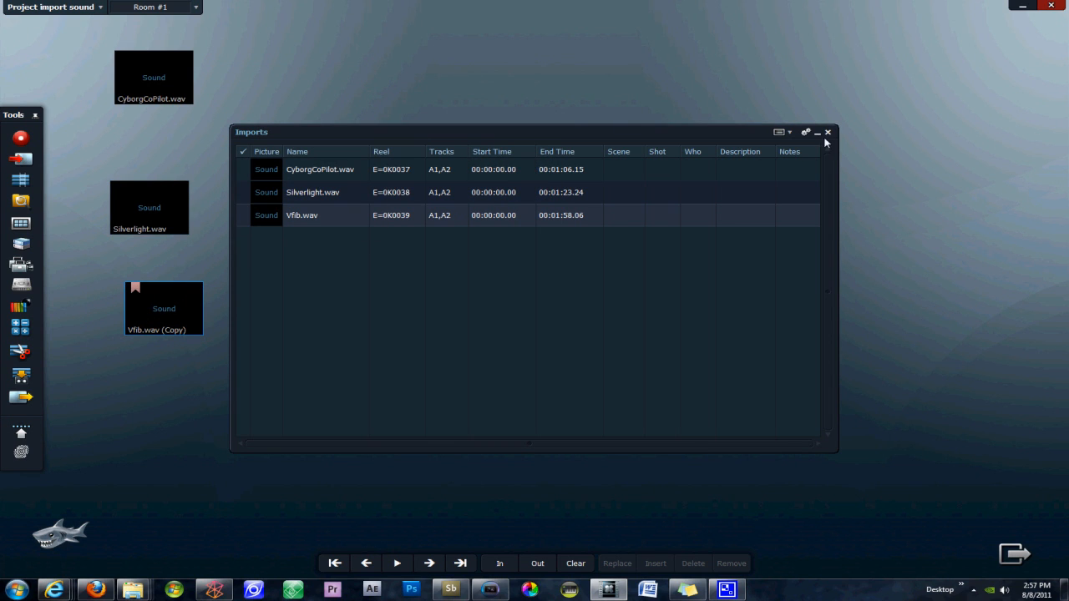
pyautogui.click(829, 132)
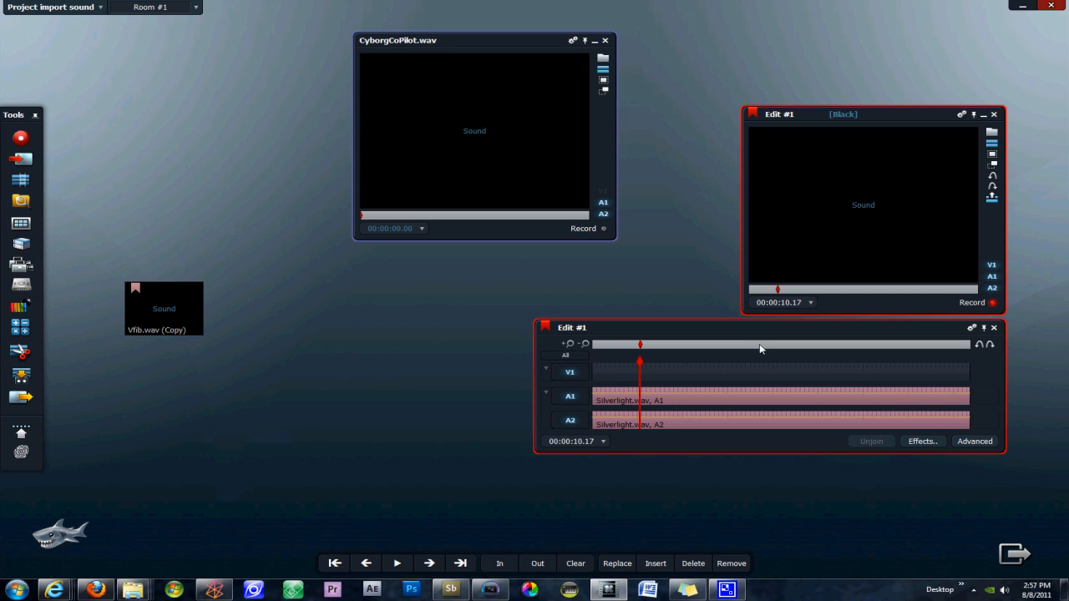
# - Move Edit #1's current position later to 00:00:20.10 on the timeline bar
pyautogui.click(398, 563)
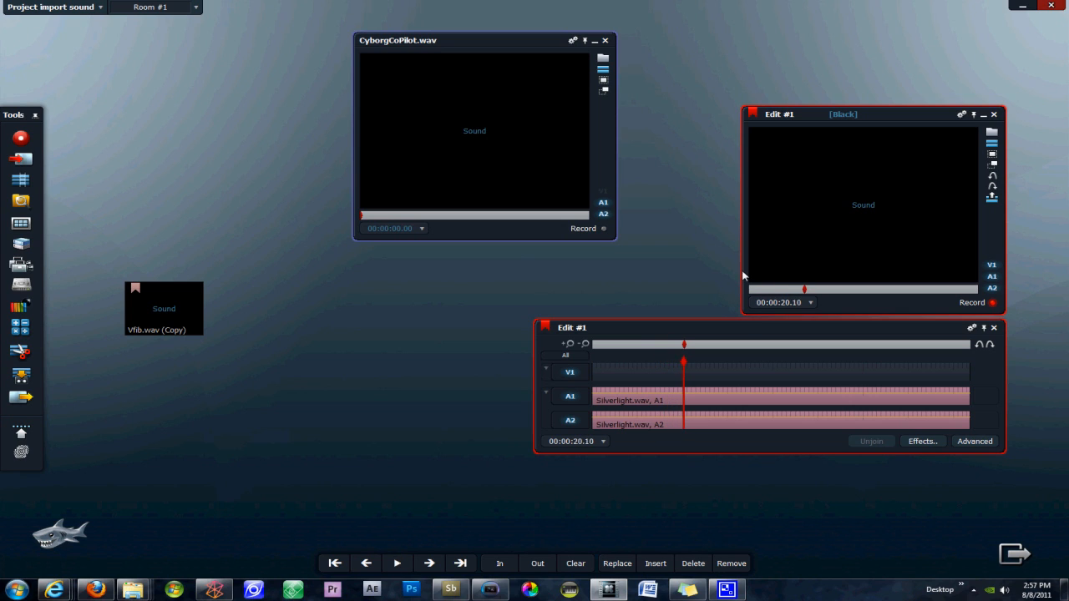
pyautogui.moveTo(735, 231)
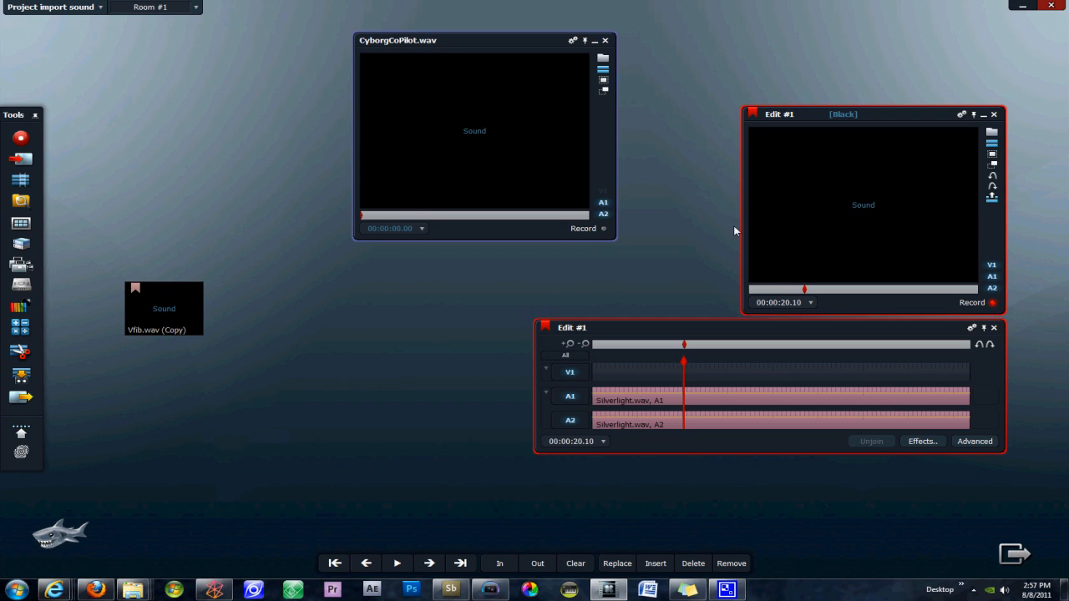
pyautogui.moveTo(668, 143)
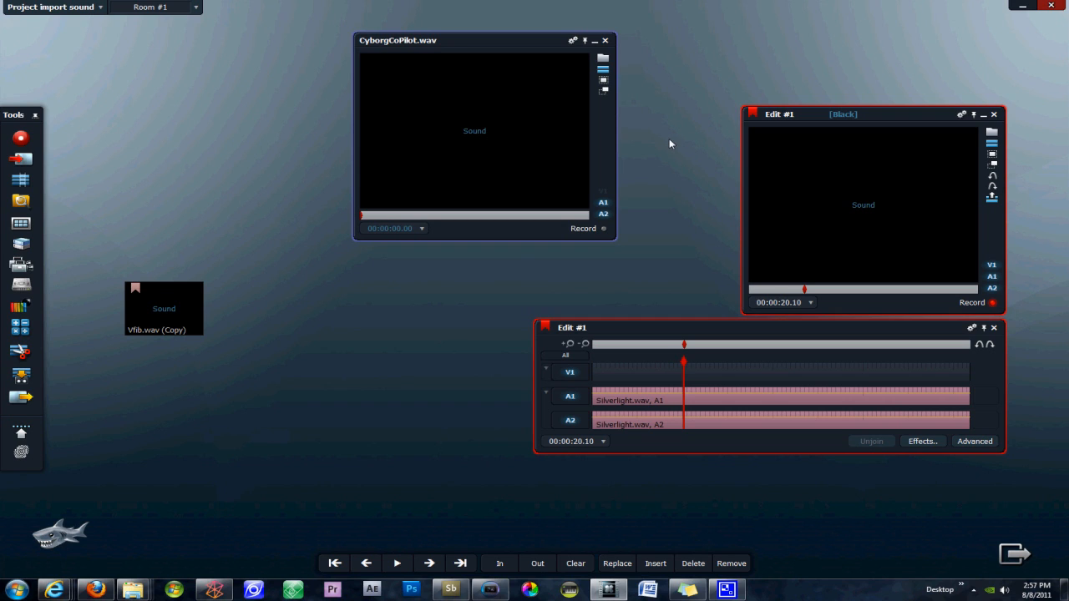